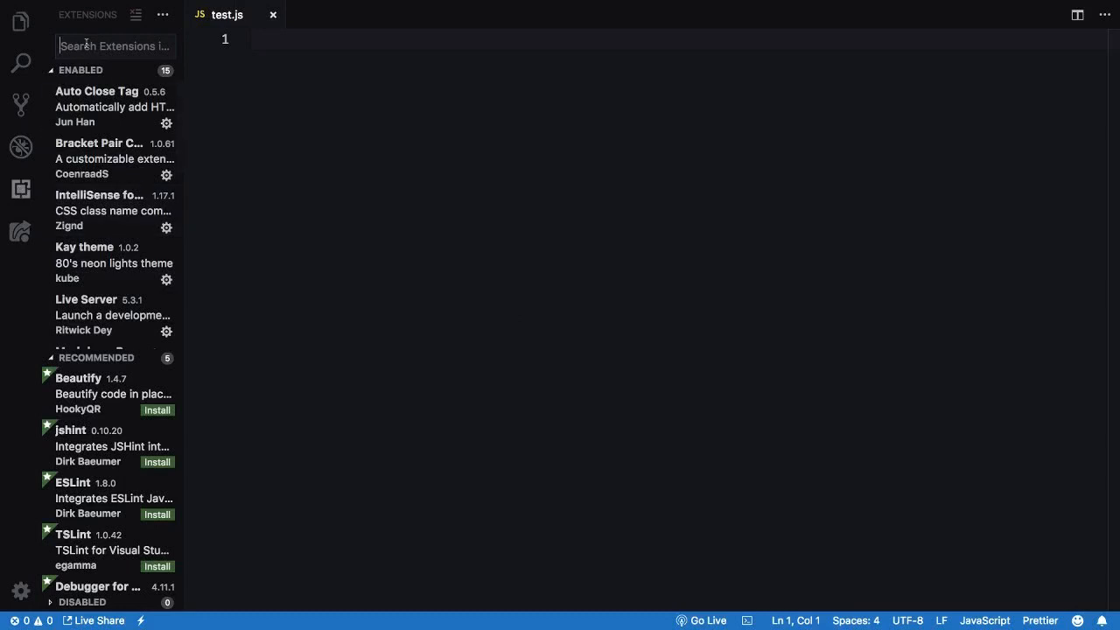
# - Search extensions for 'emoji' and install :emojisense:
pyautogui.write('em')
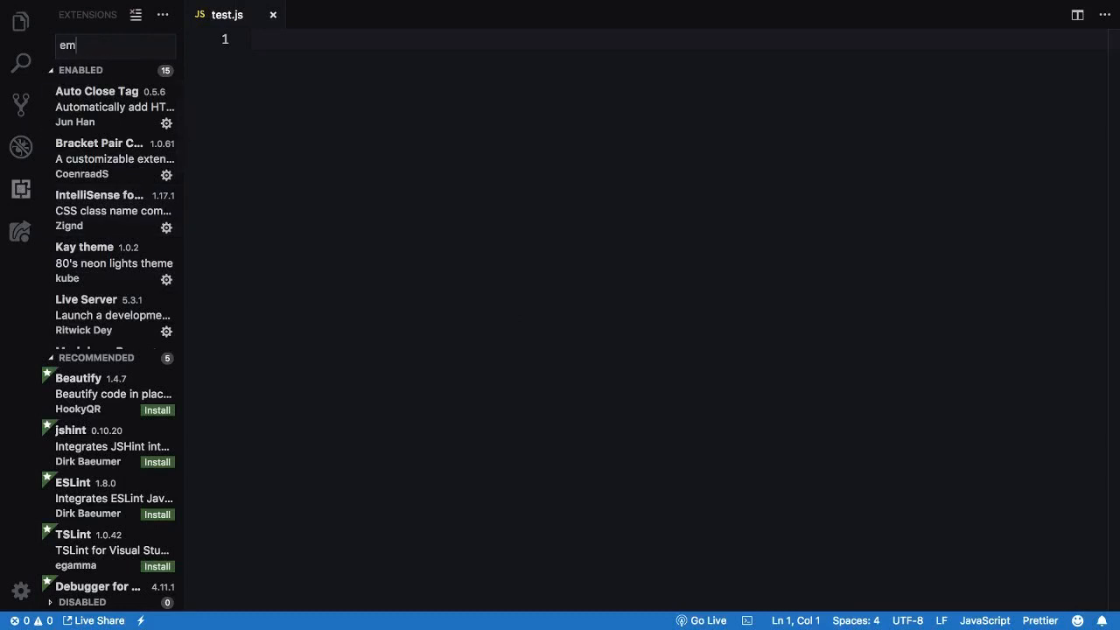
pyautogui.write('oji')
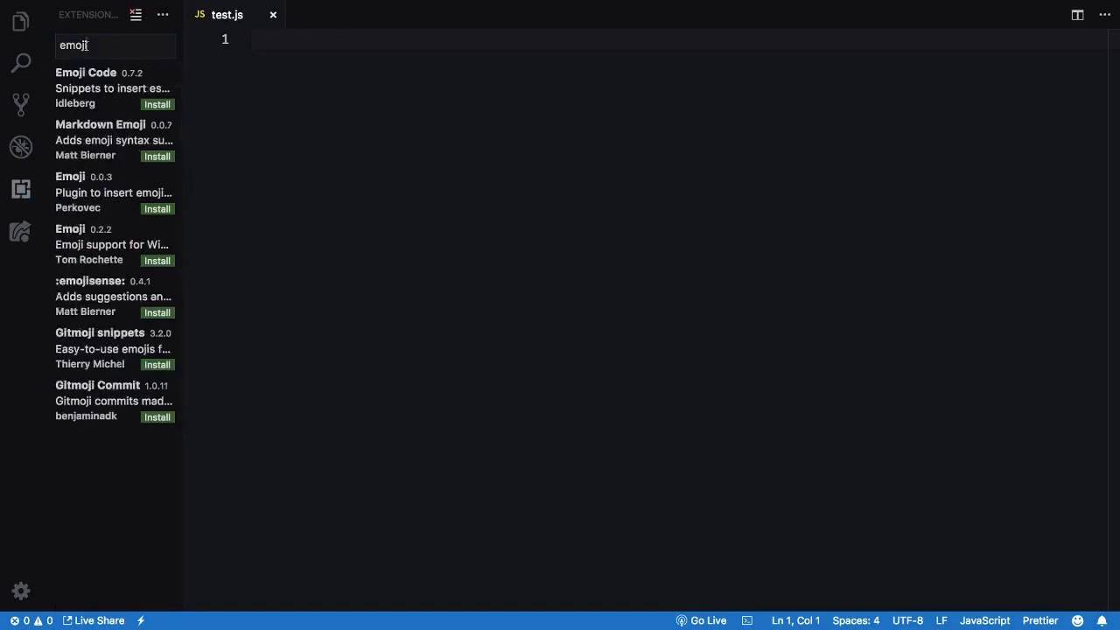
pyautogui.click(112, 295)
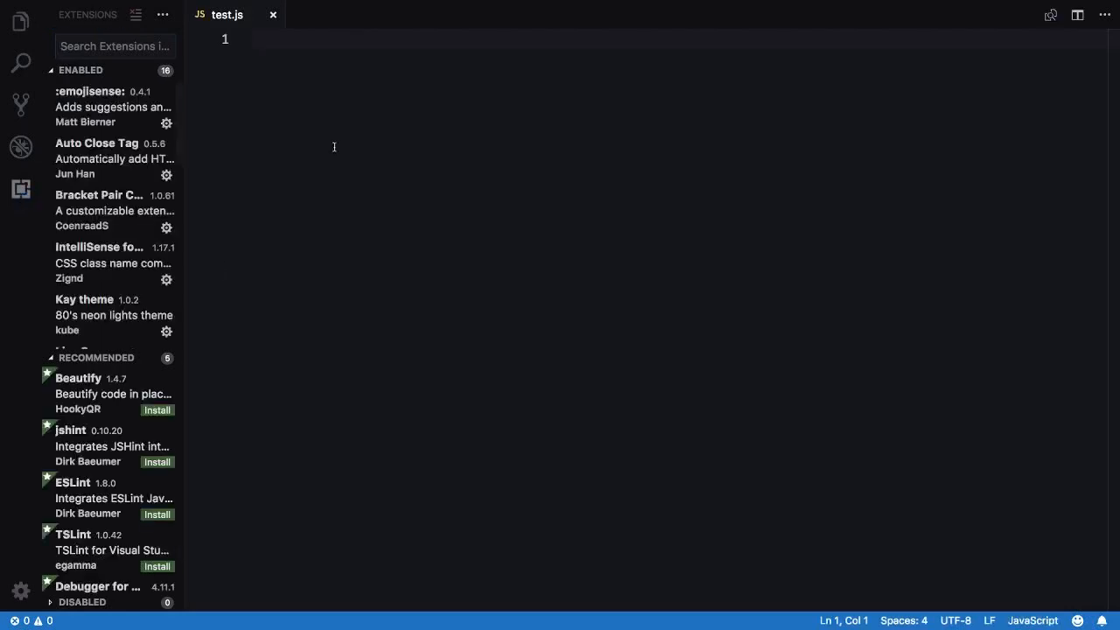
# - Open the :emojisense: settings and edit its Languages option in settings.json
pyautogui.click(20, 589)
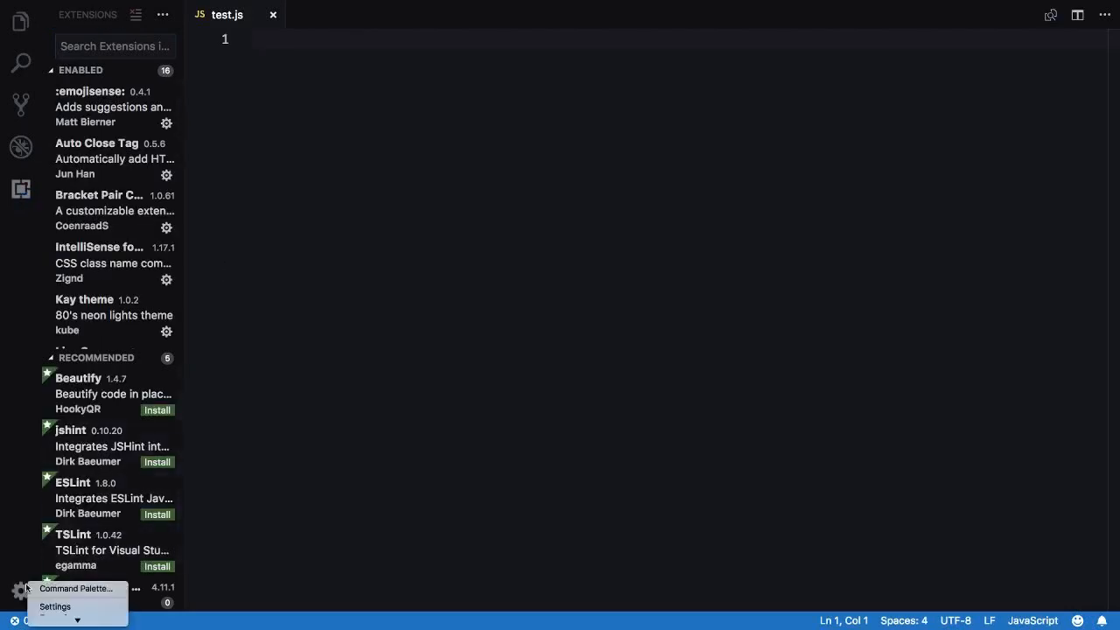
pyautogui.click(54, 606)
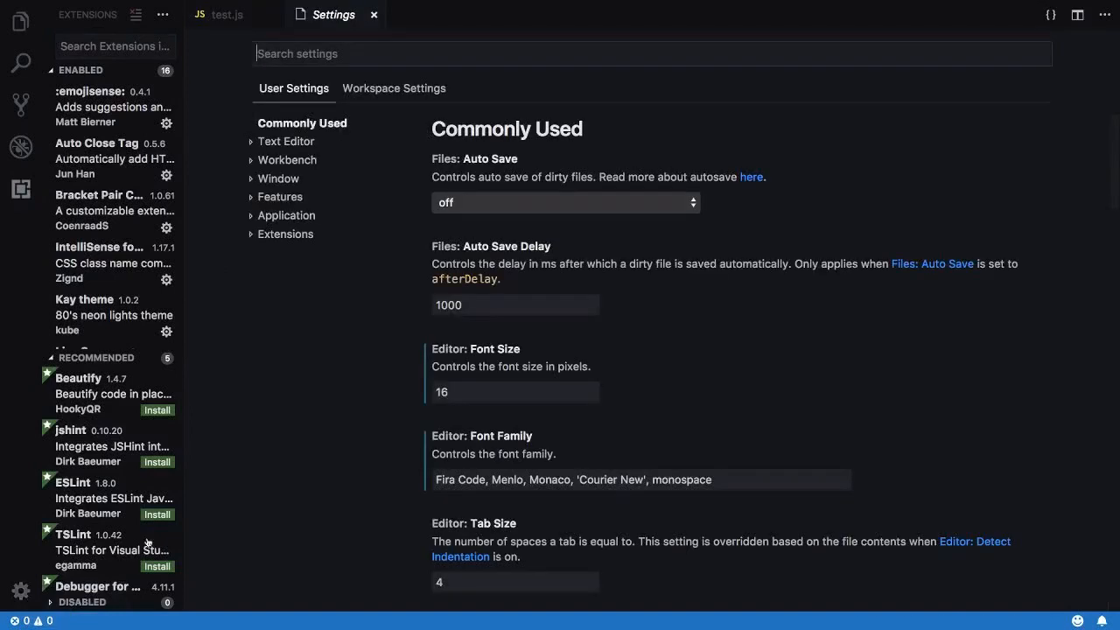
pyautogui.click(285, 234)
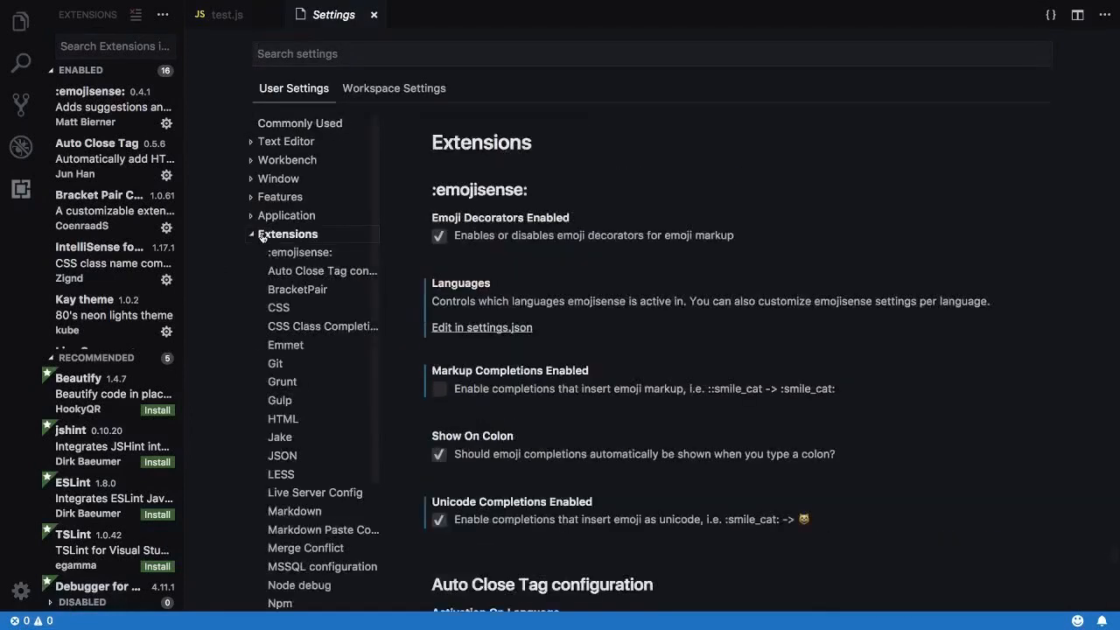
pyautogui.click(300, 252)
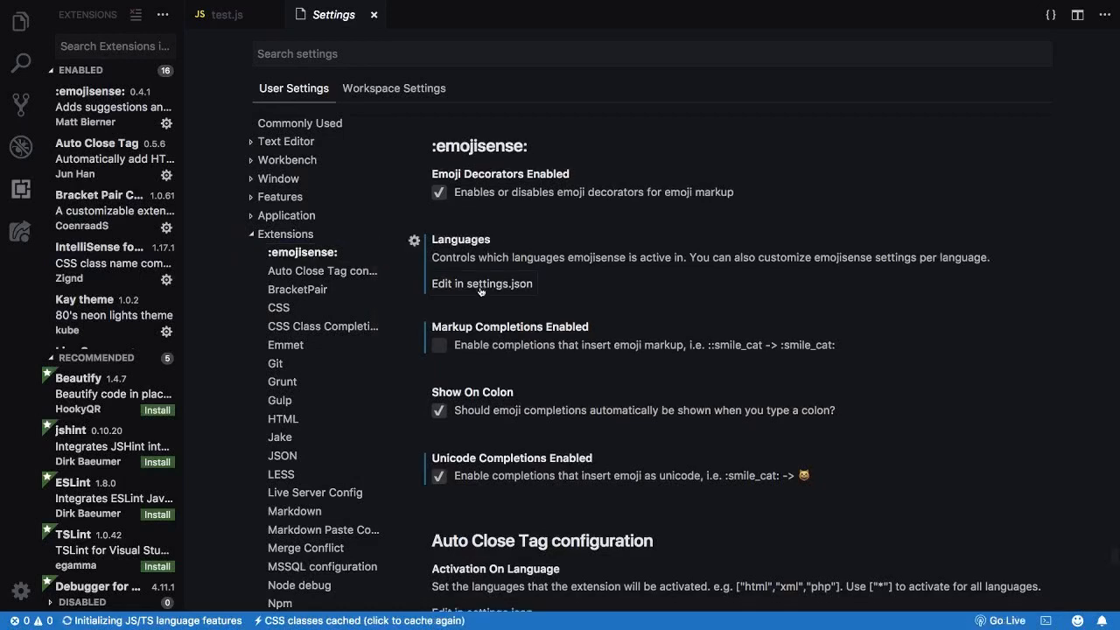
pyautogui.click(482, 282)
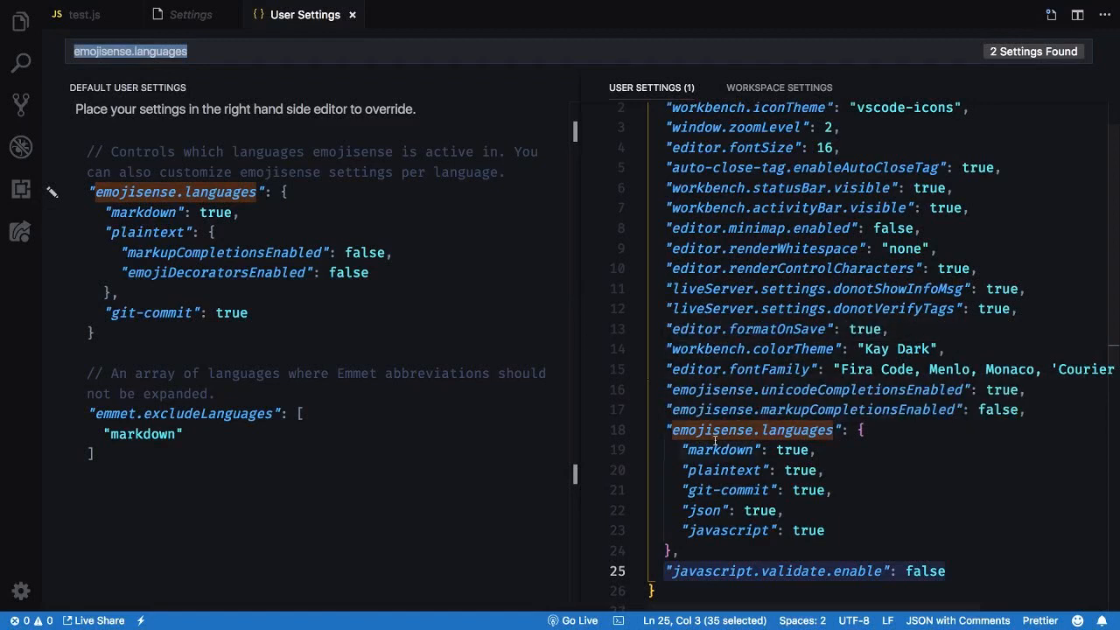
pyautogui.moveTo(753, 430)
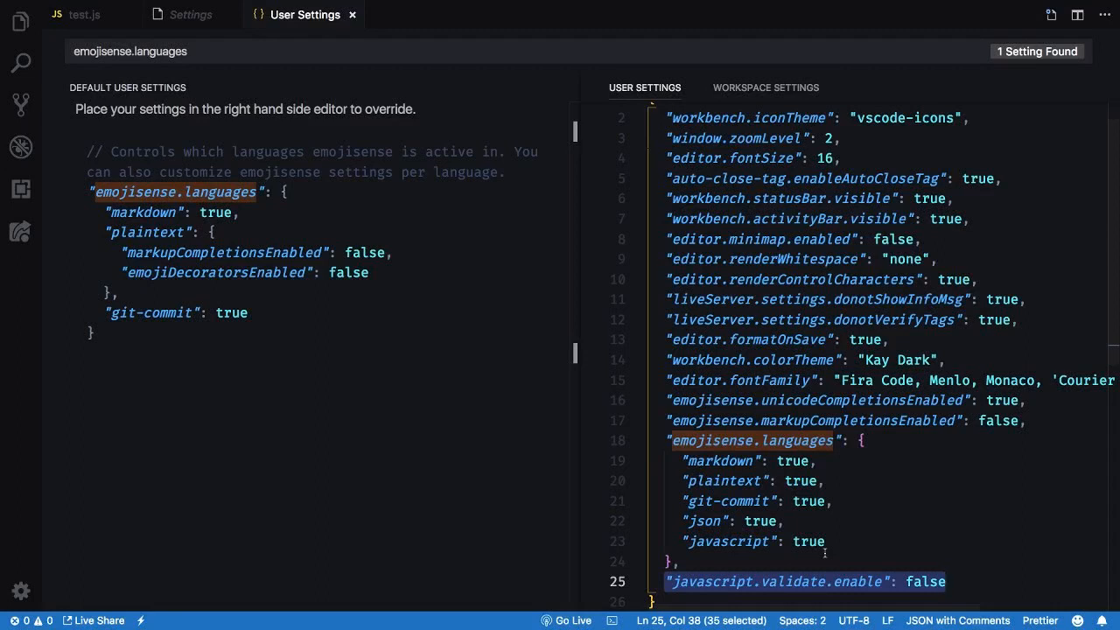
pyautogui.moveTo(902, 567)
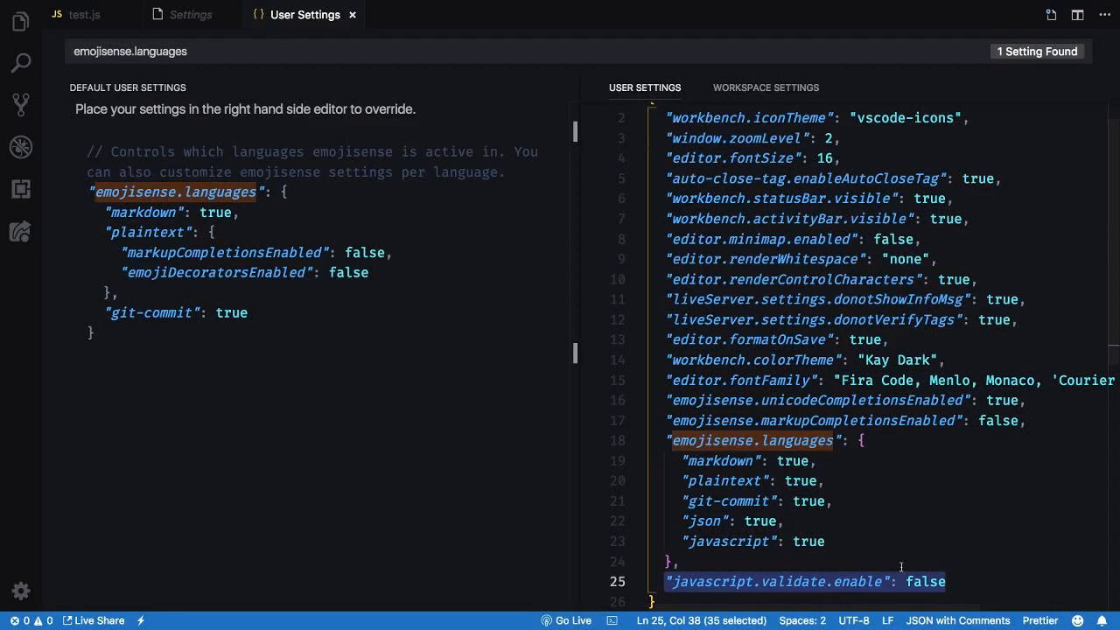
# - Return to the test.js tab after adding json and javascript to emojisense.languages
pyautogui.click(85, 14)
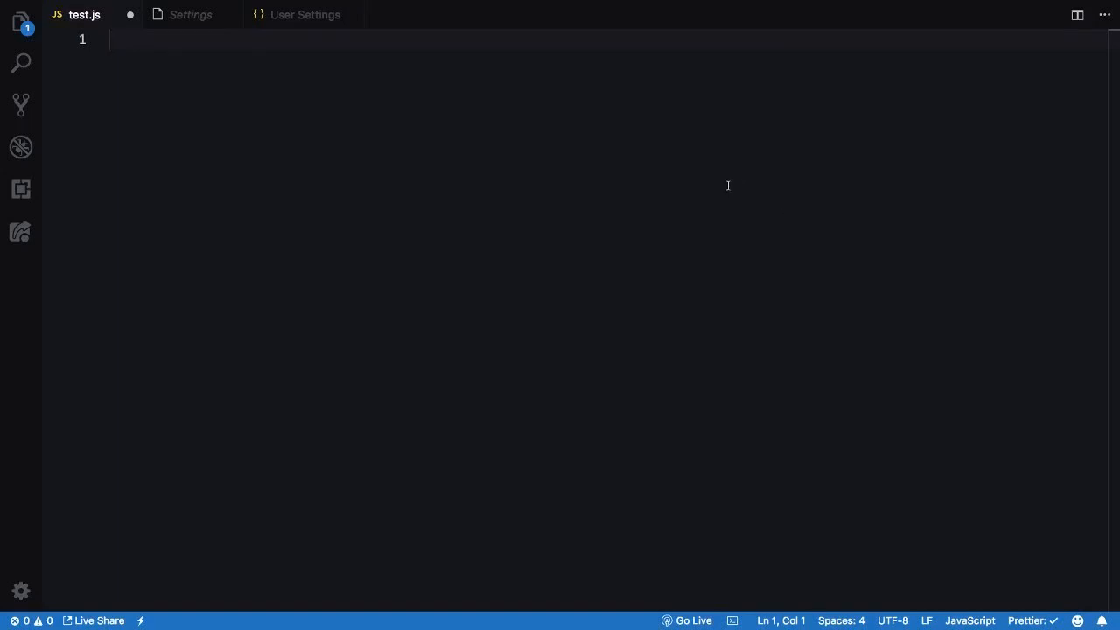
# - Type :car, :cact and thu in test.js to insert emoji from suggestions
pyautogui.write(':car')
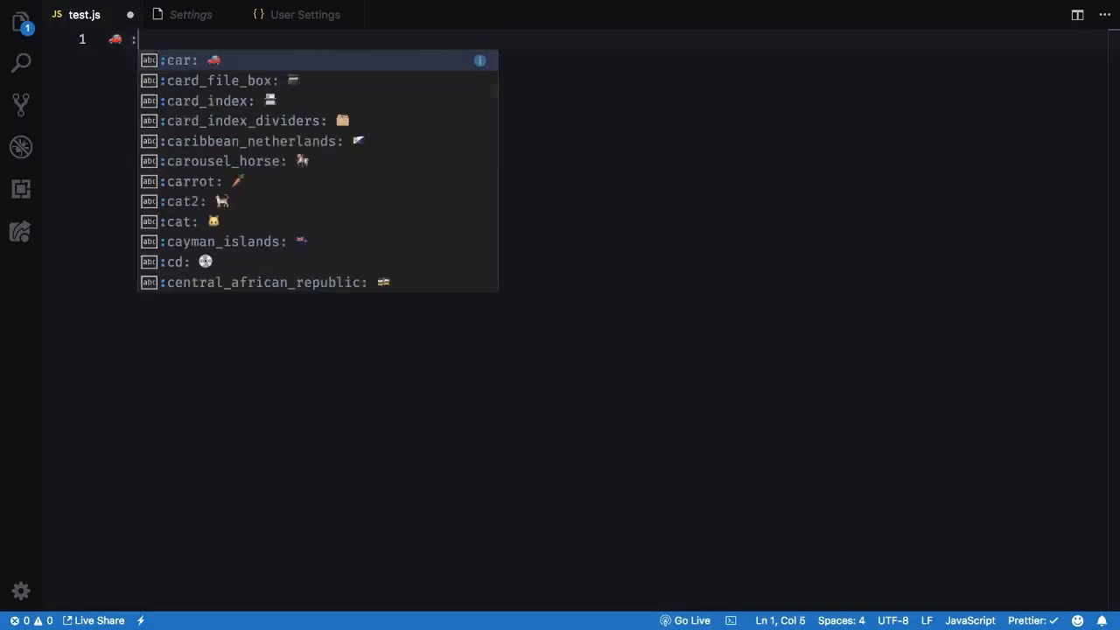
pyautogui.write('act')
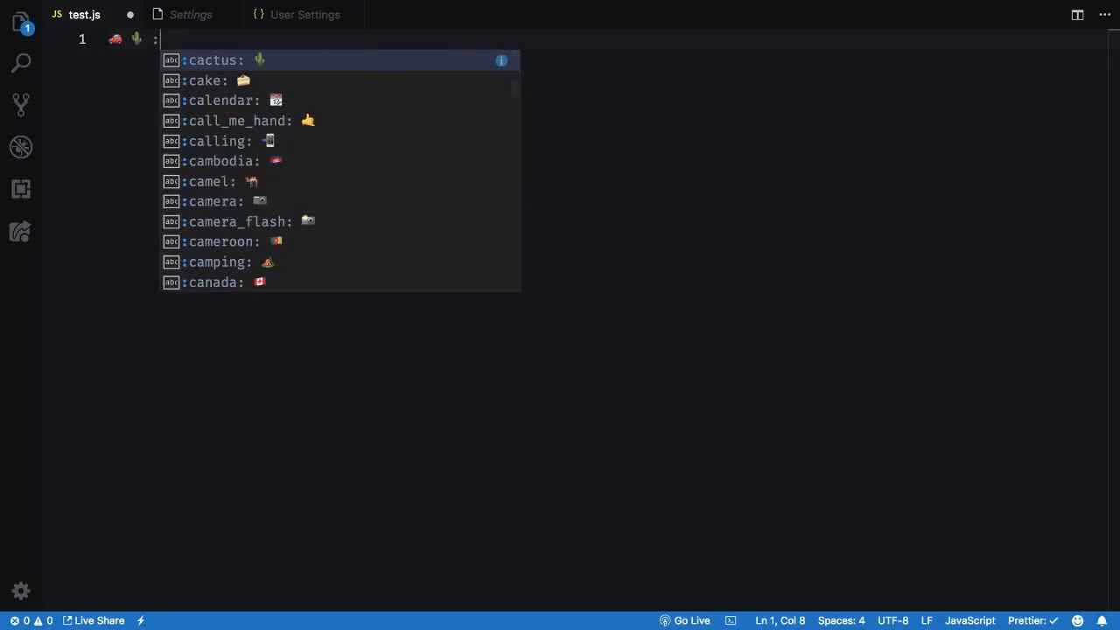
pyautogui.write('thu')
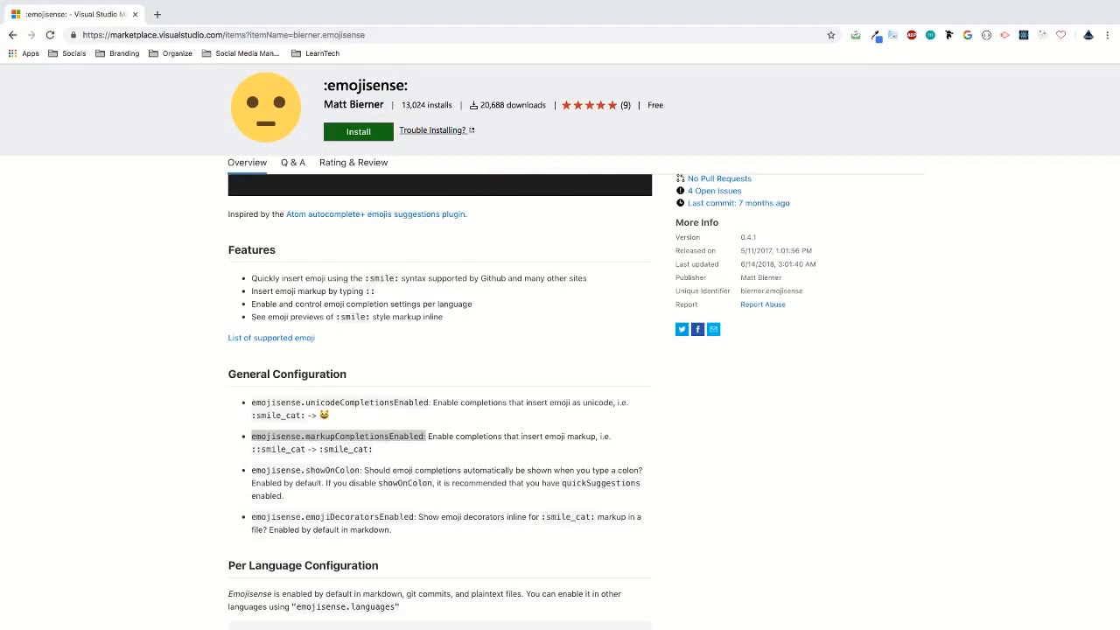
pyautogui.moveTo(447, 466)
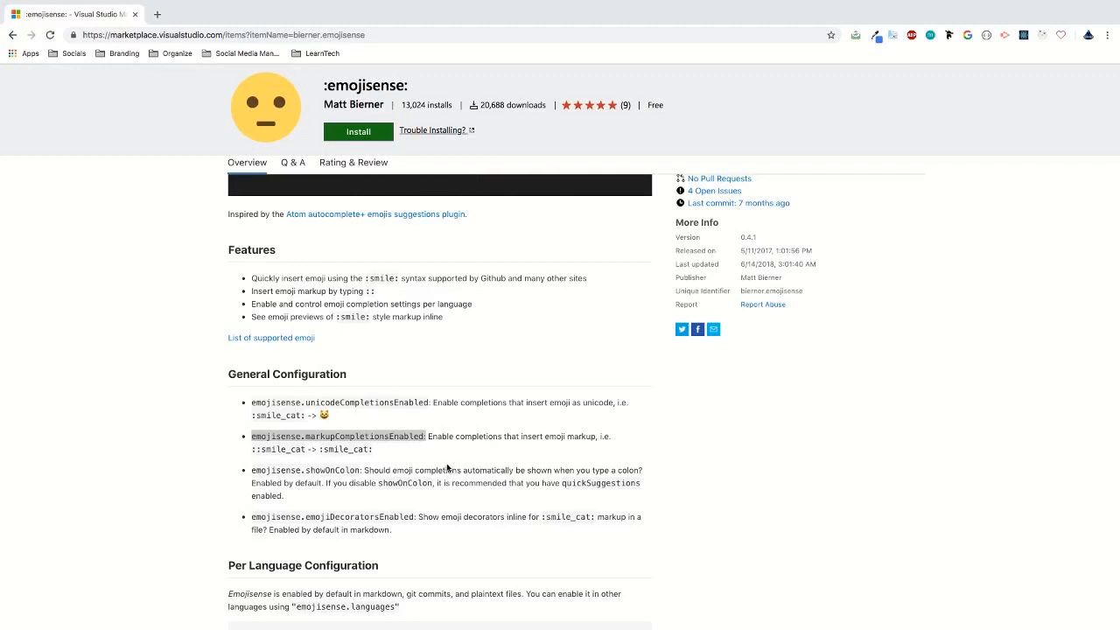
# - Scroll the :emojisense: marketplace page down to Per Language Configuration
pyautogui.scroll(-3)
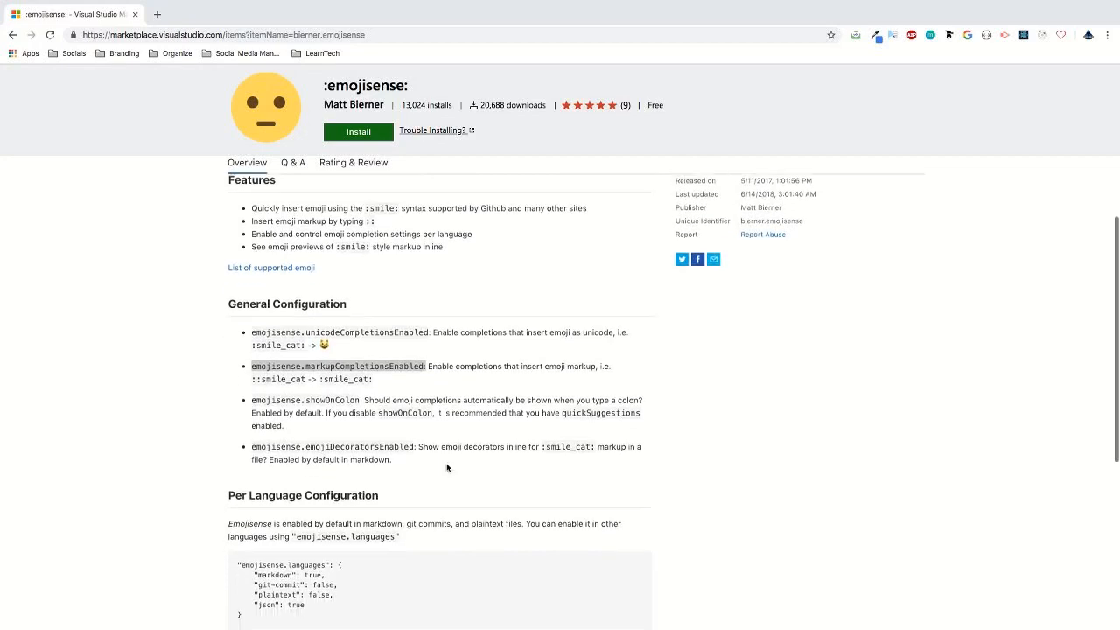
pyautogui.scroll(-3)
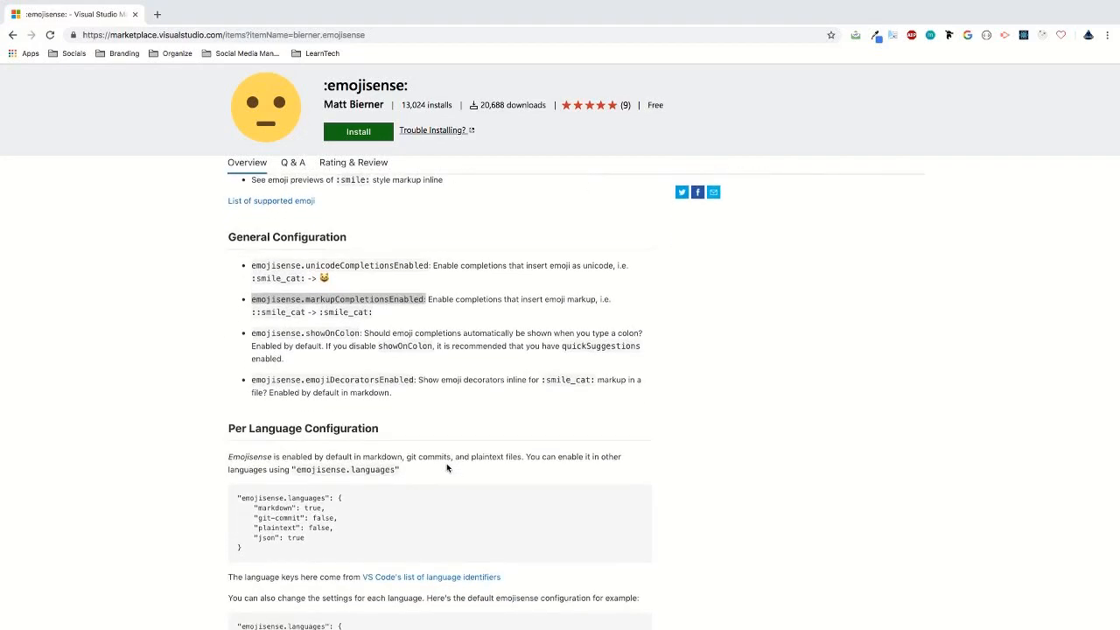
pyautogui.scroll(-3)
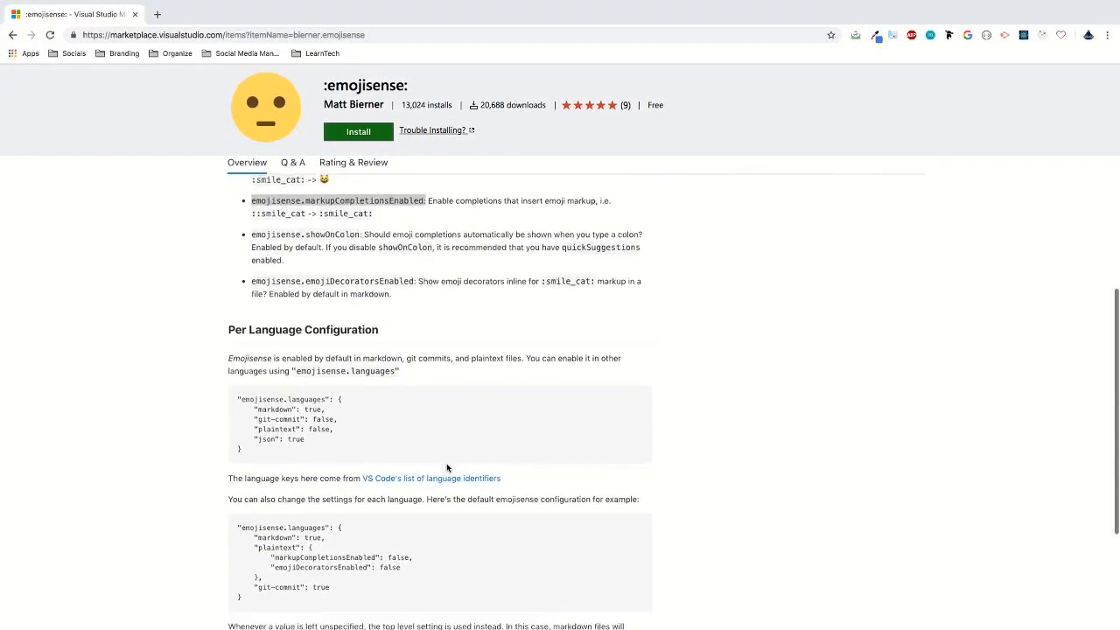
pyautogui.scroll(-3)
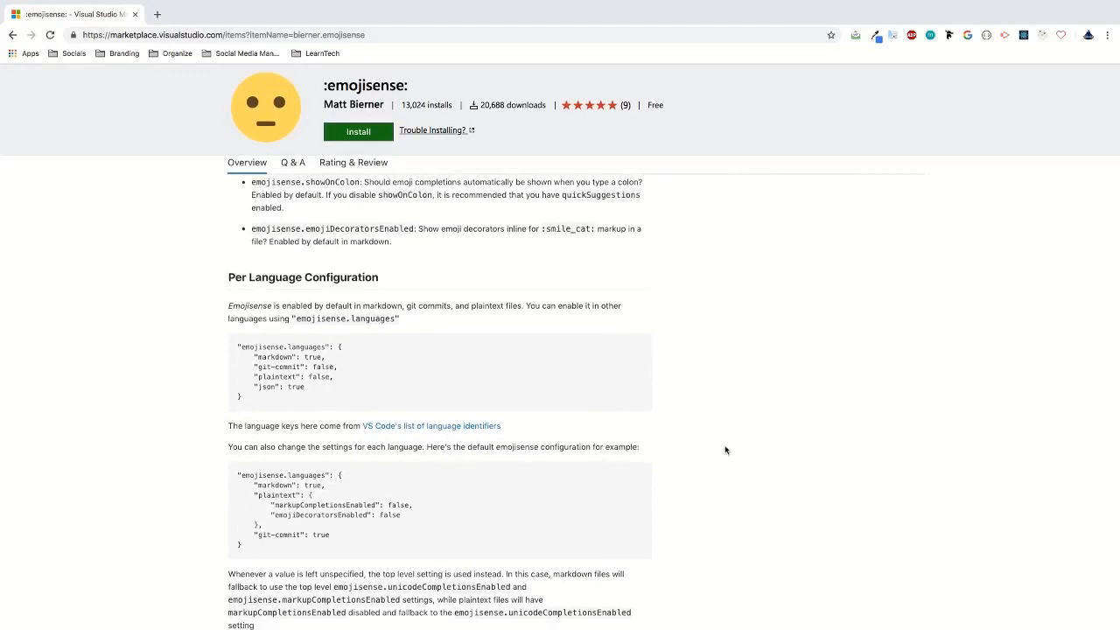